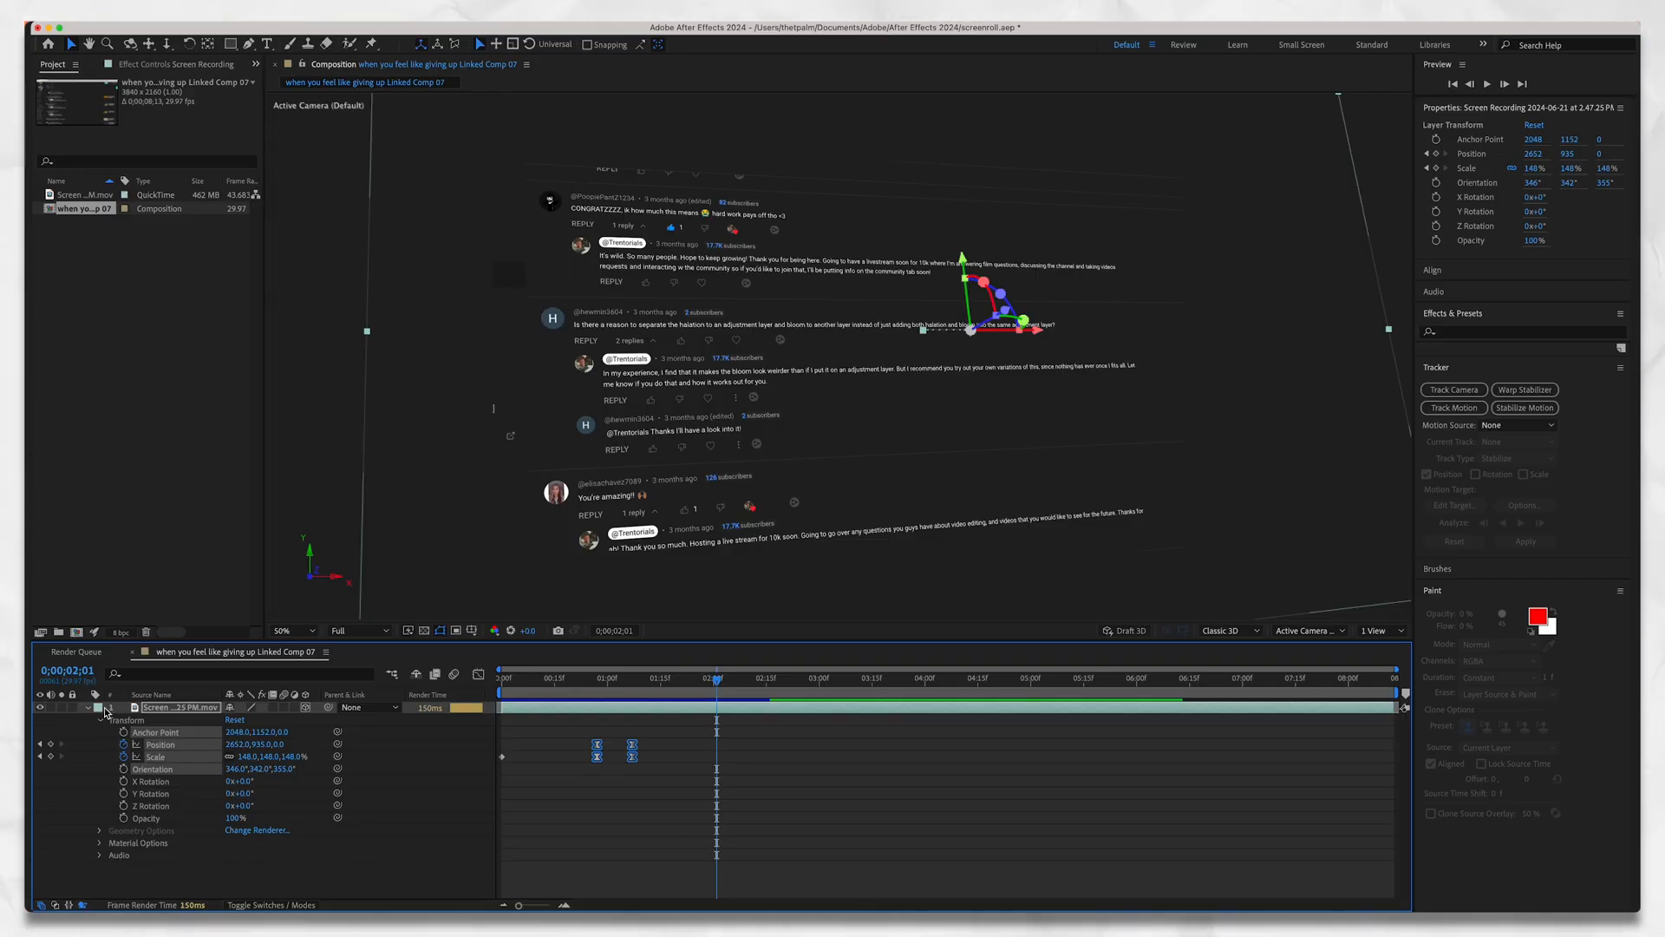
Add a new camera layer from the timeline menu and choose the 50mm preset.
right_click(181, 707)
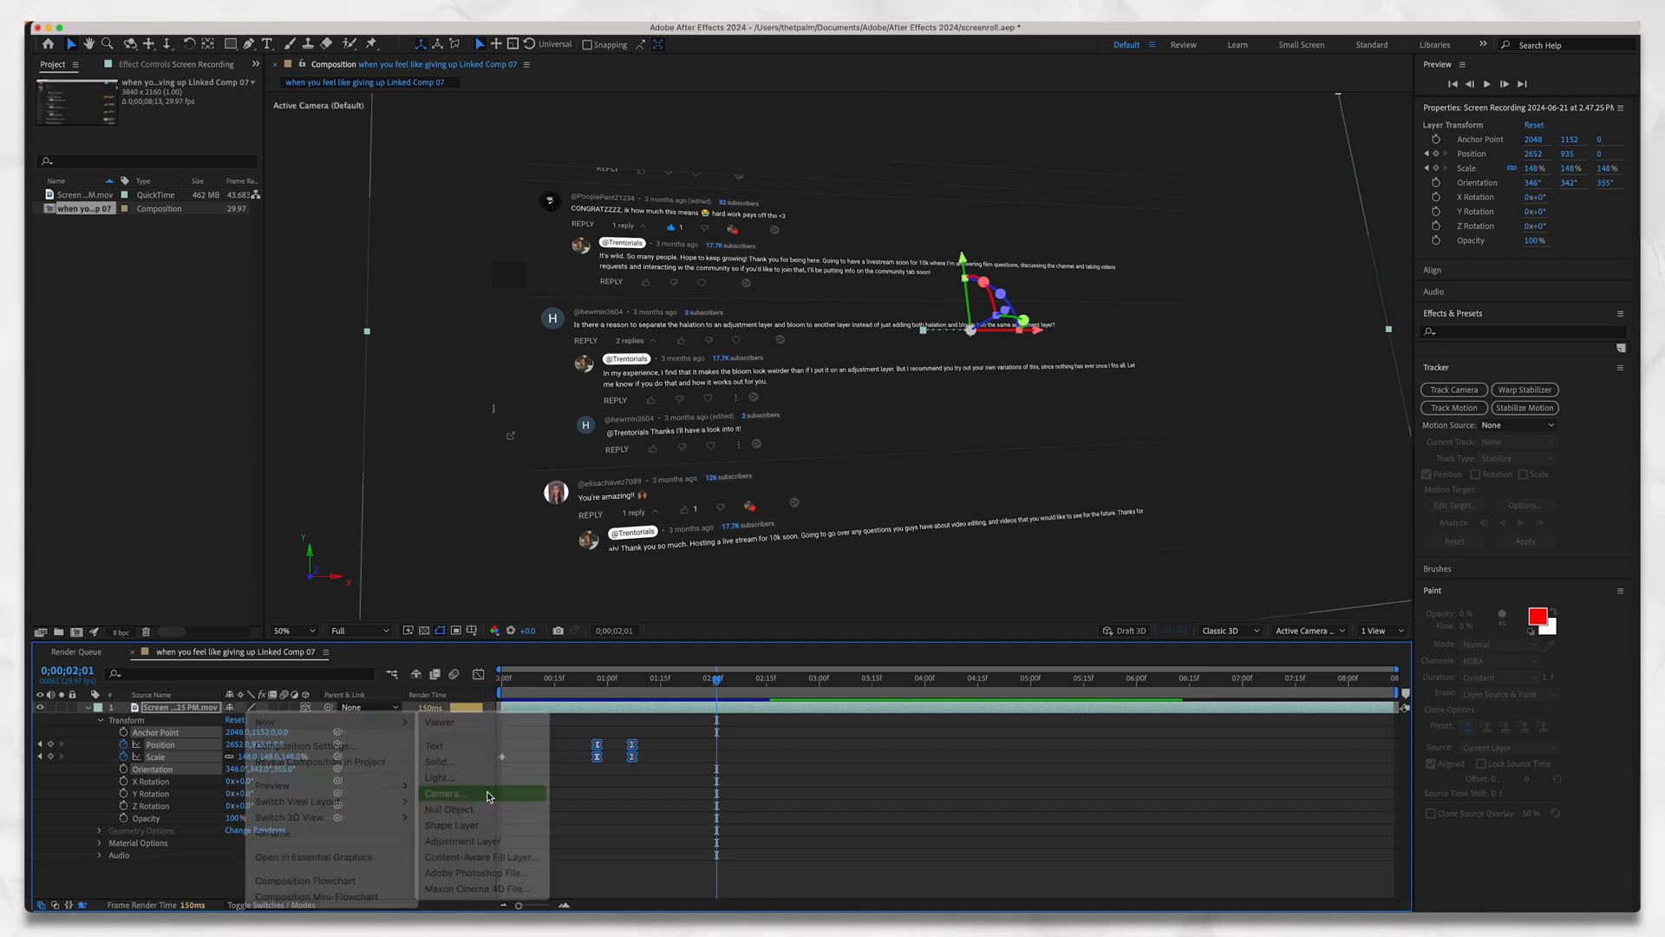
click(444, 792)
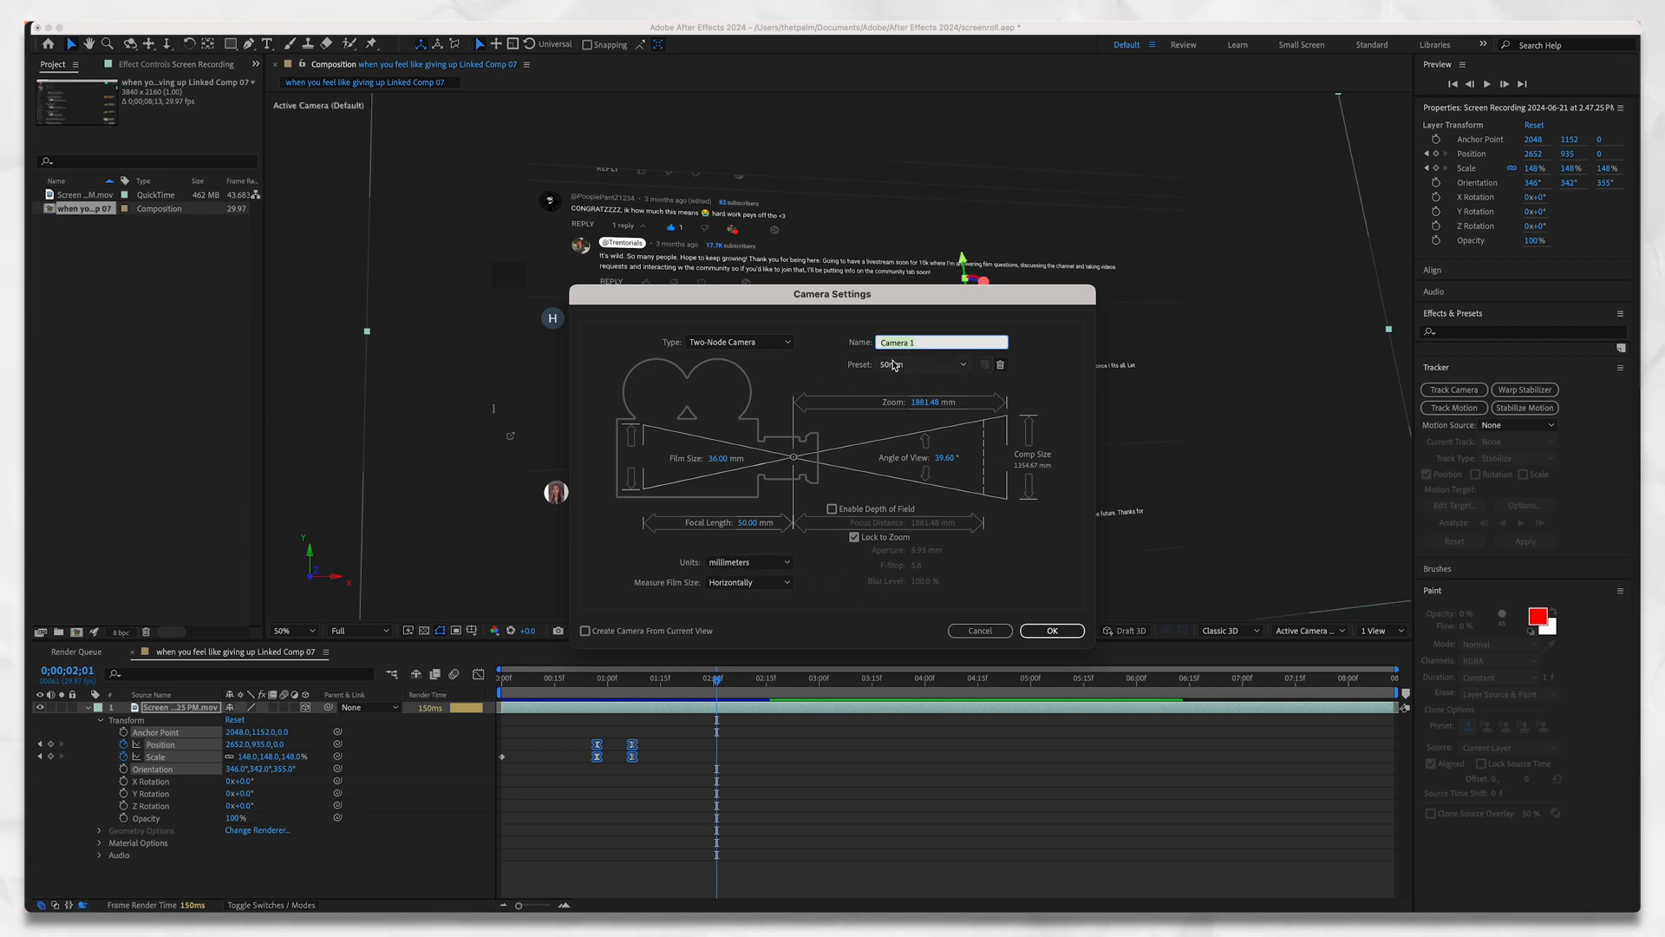
click(921, 363)
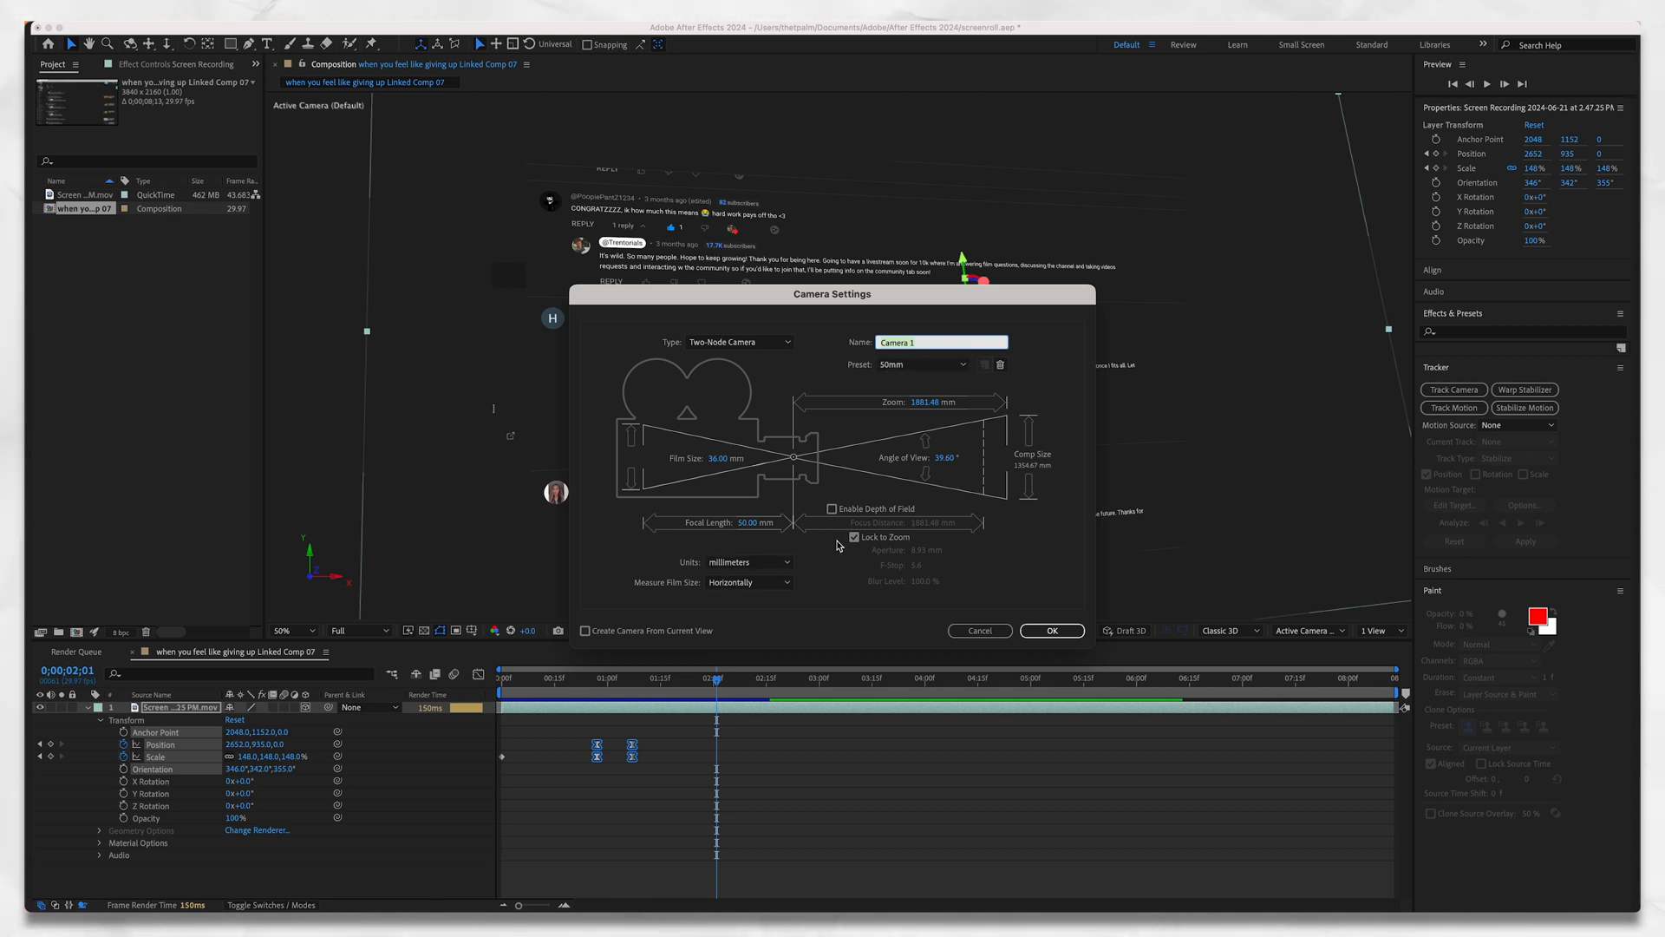
Confirm Camera Settings so Camera 1 is added to the composition.
click(1051, 630)
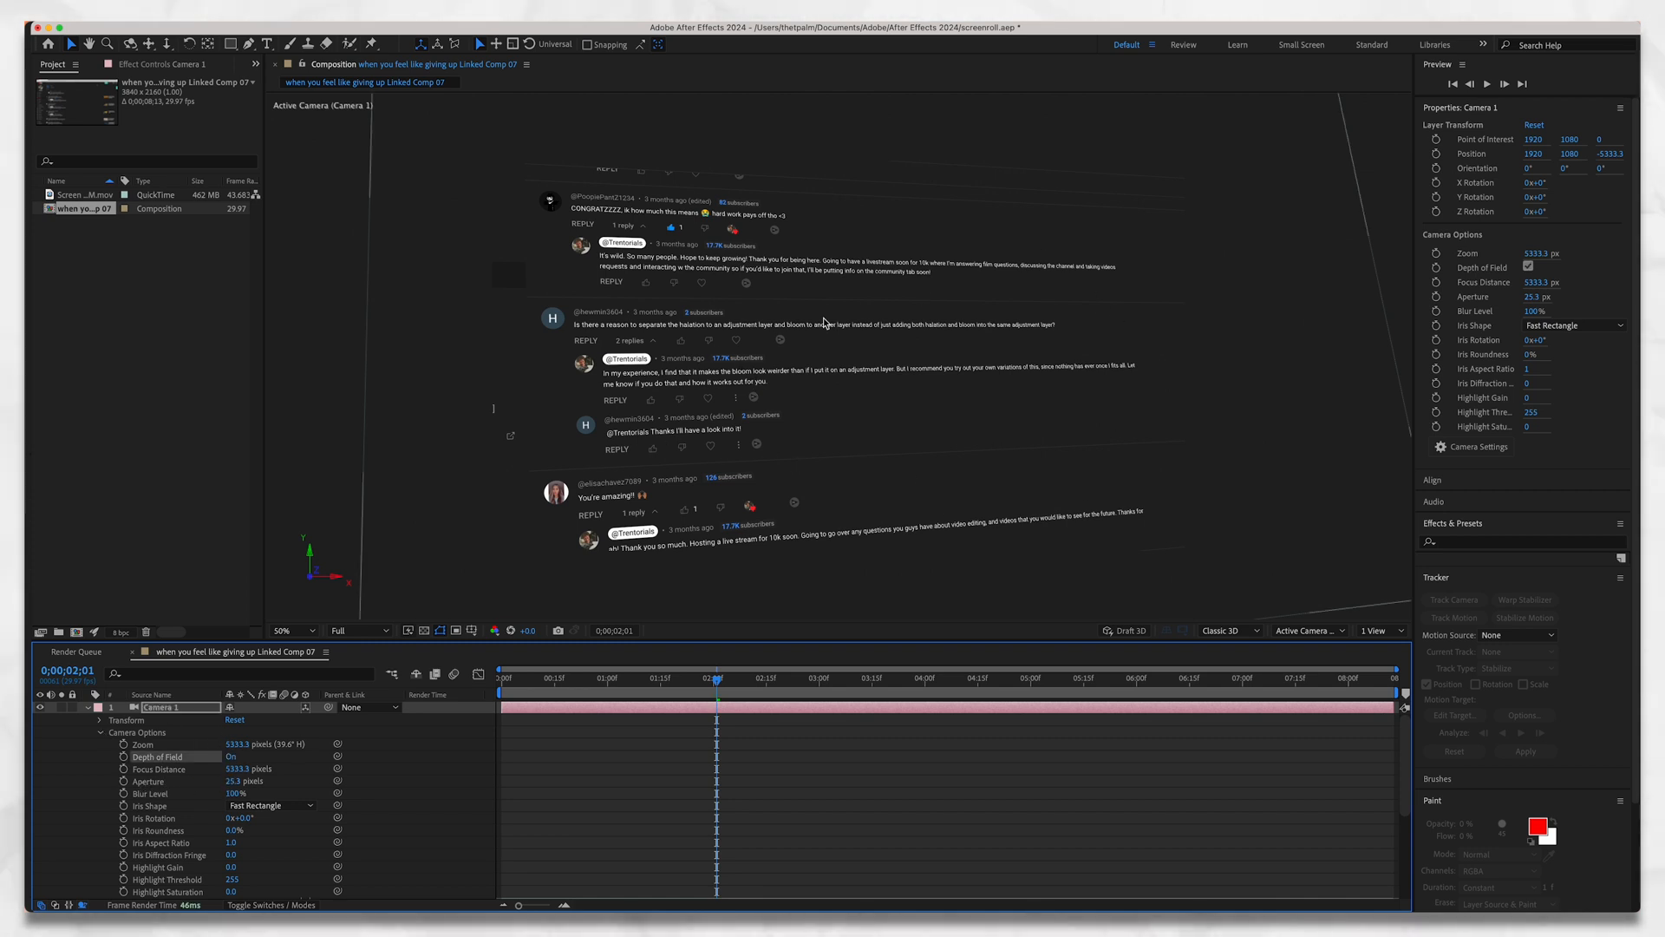
mouse_move(1046, 429)
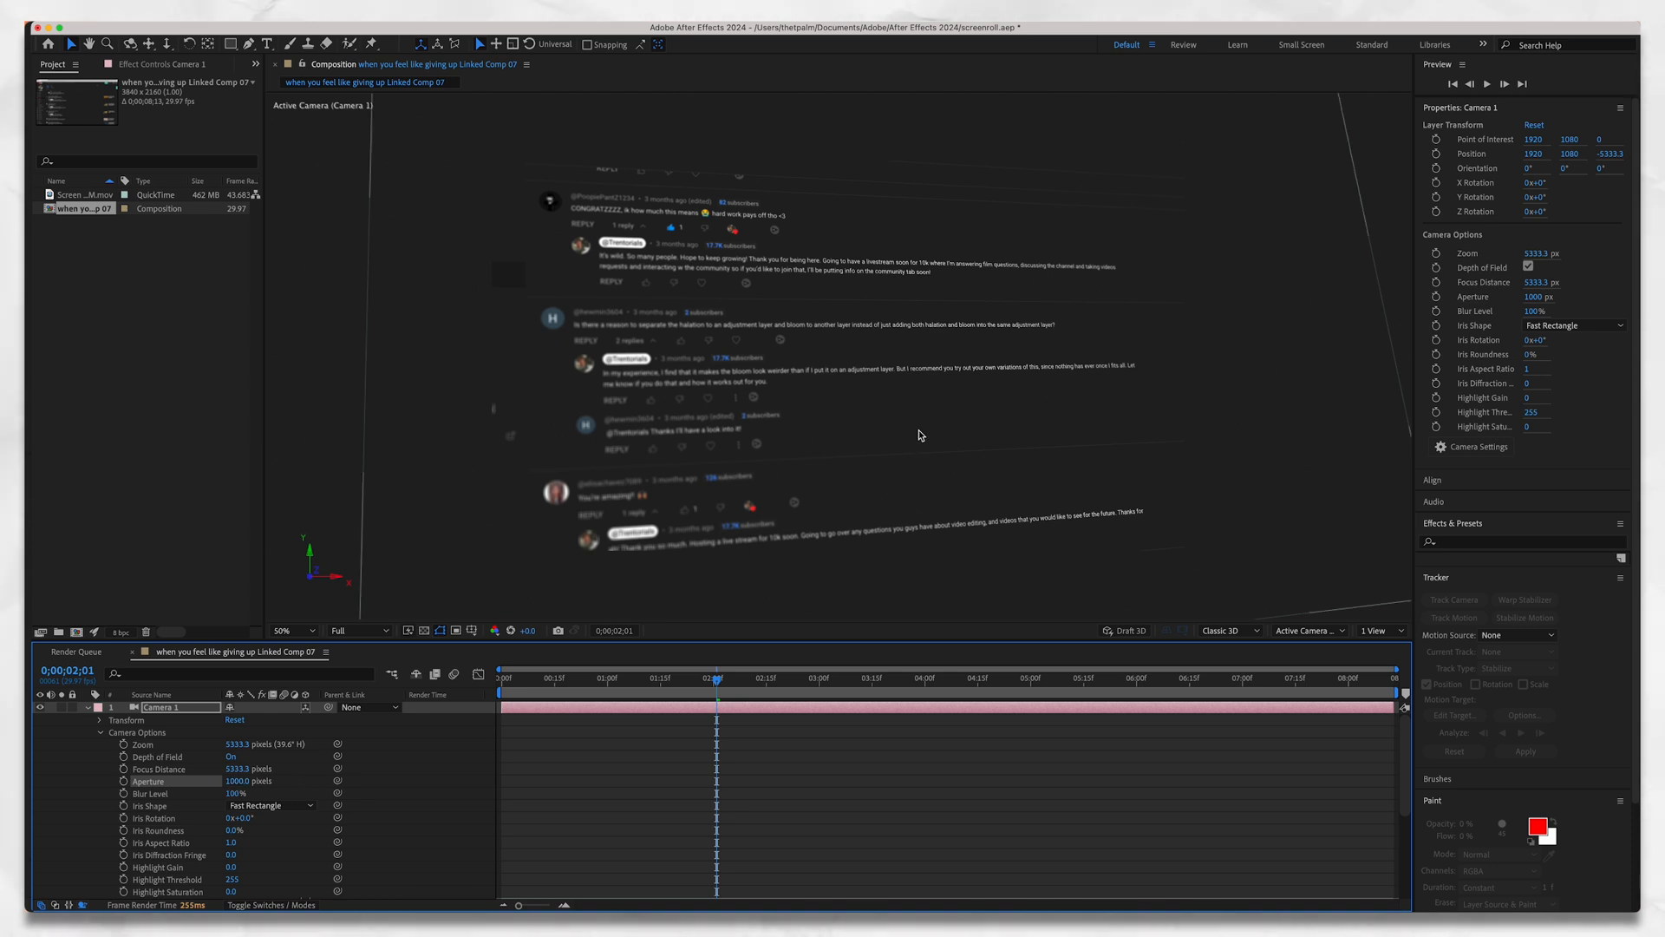
mouse_move(661, 261)
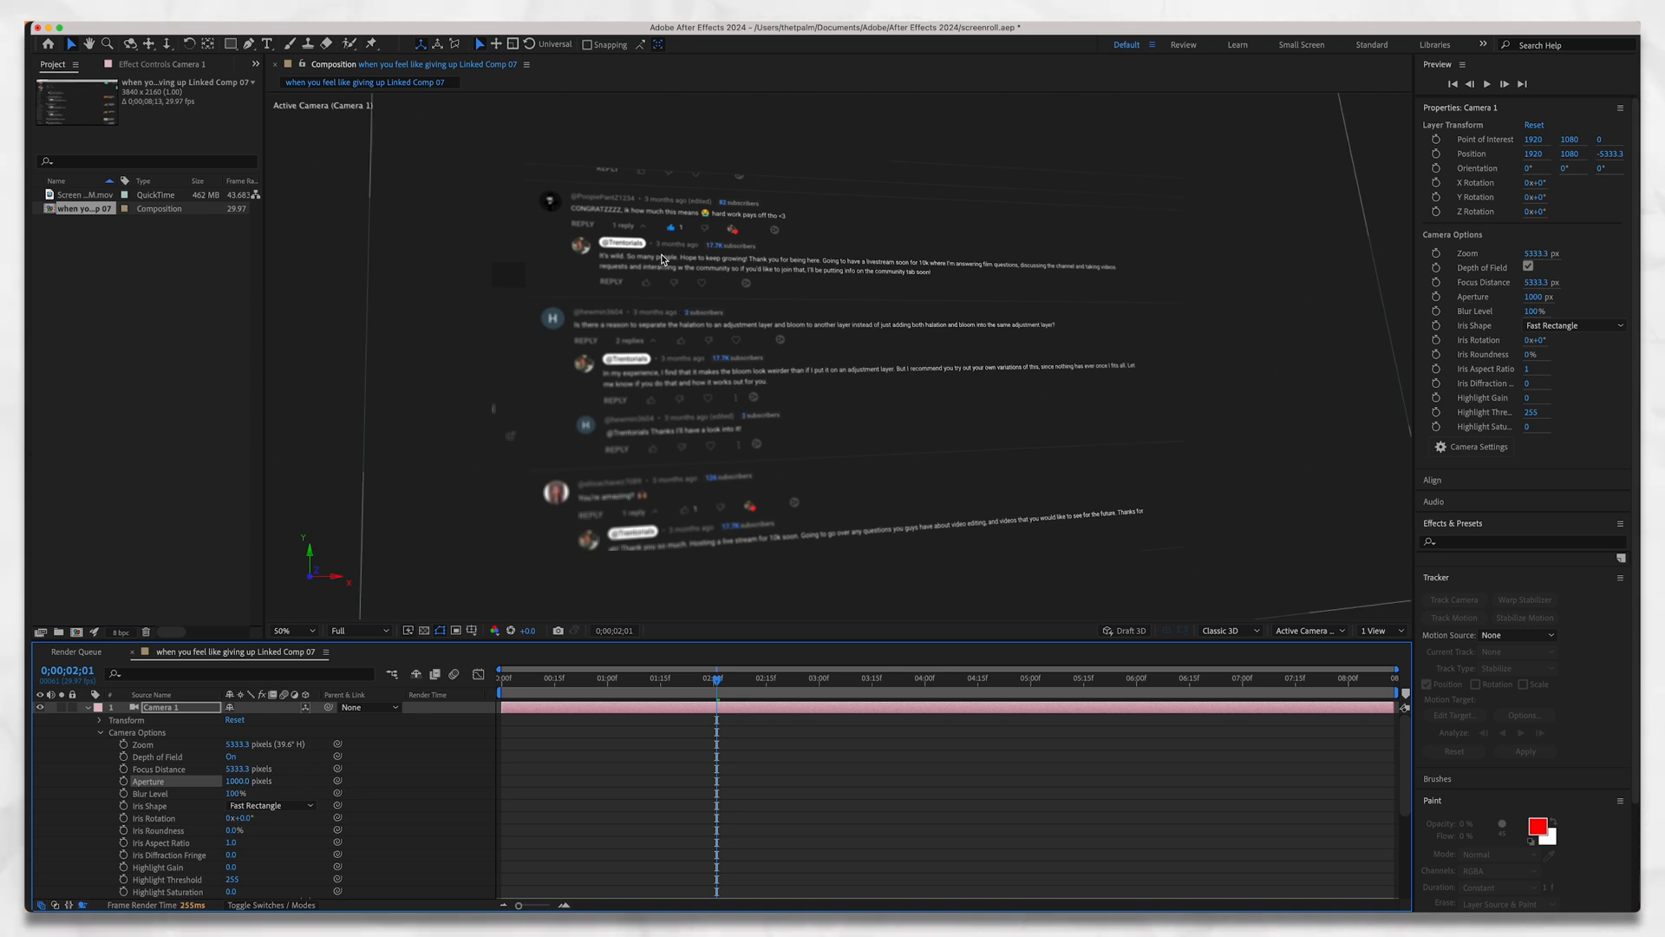
mouse_move(1150, 449)
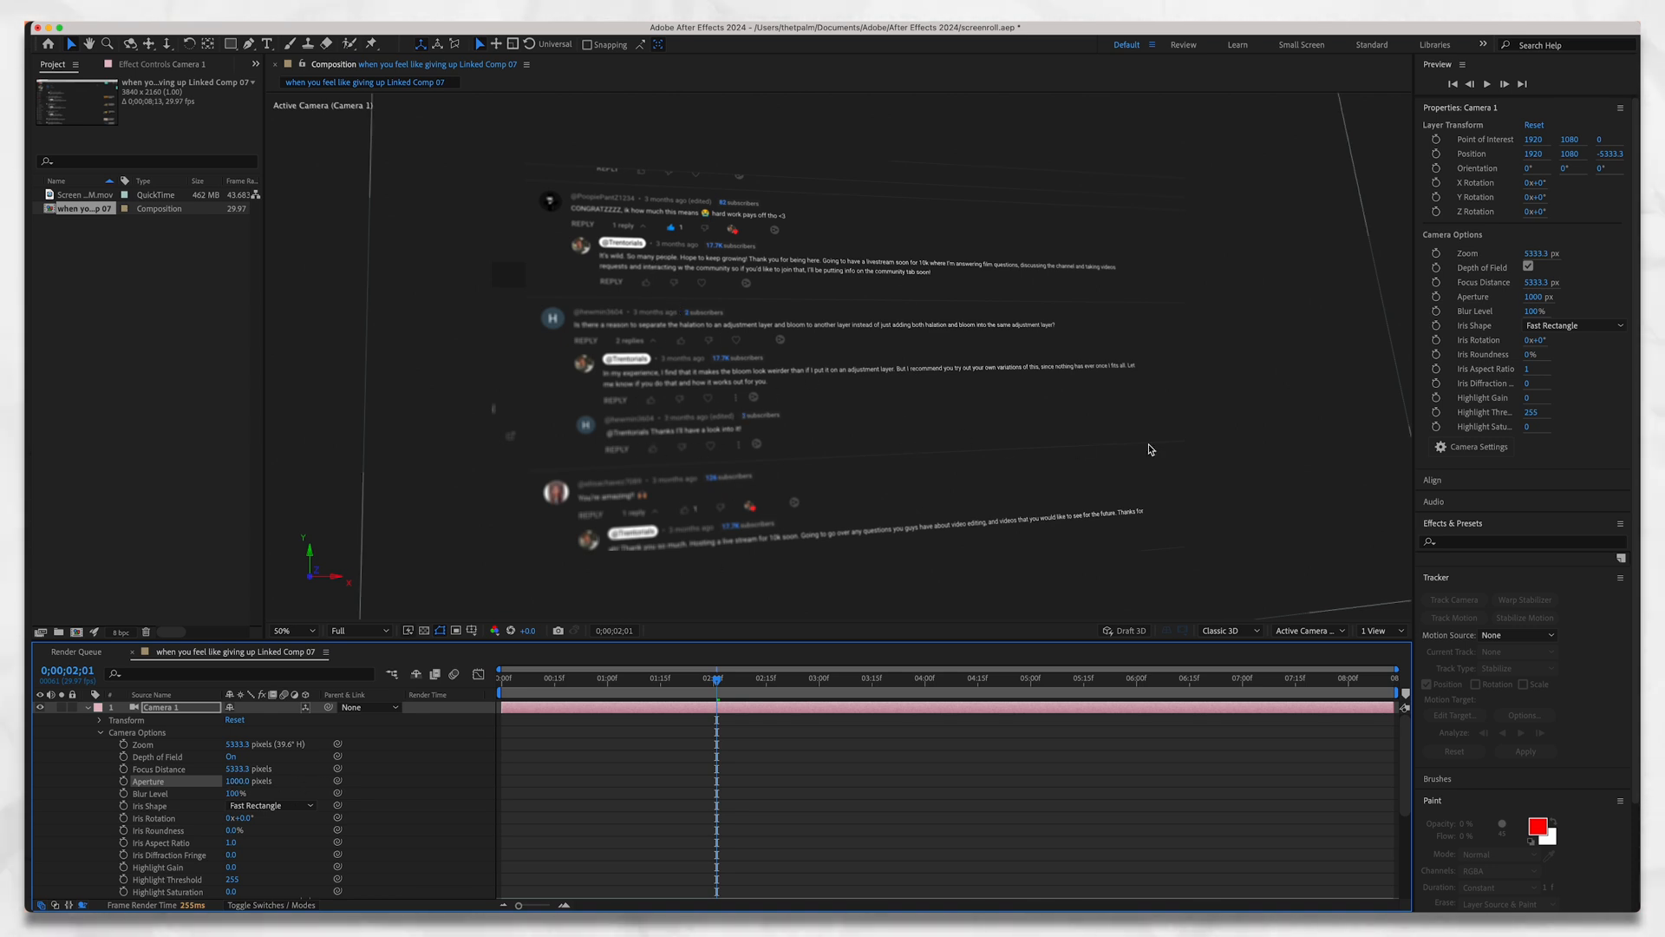
mouse_move(1131, 210)
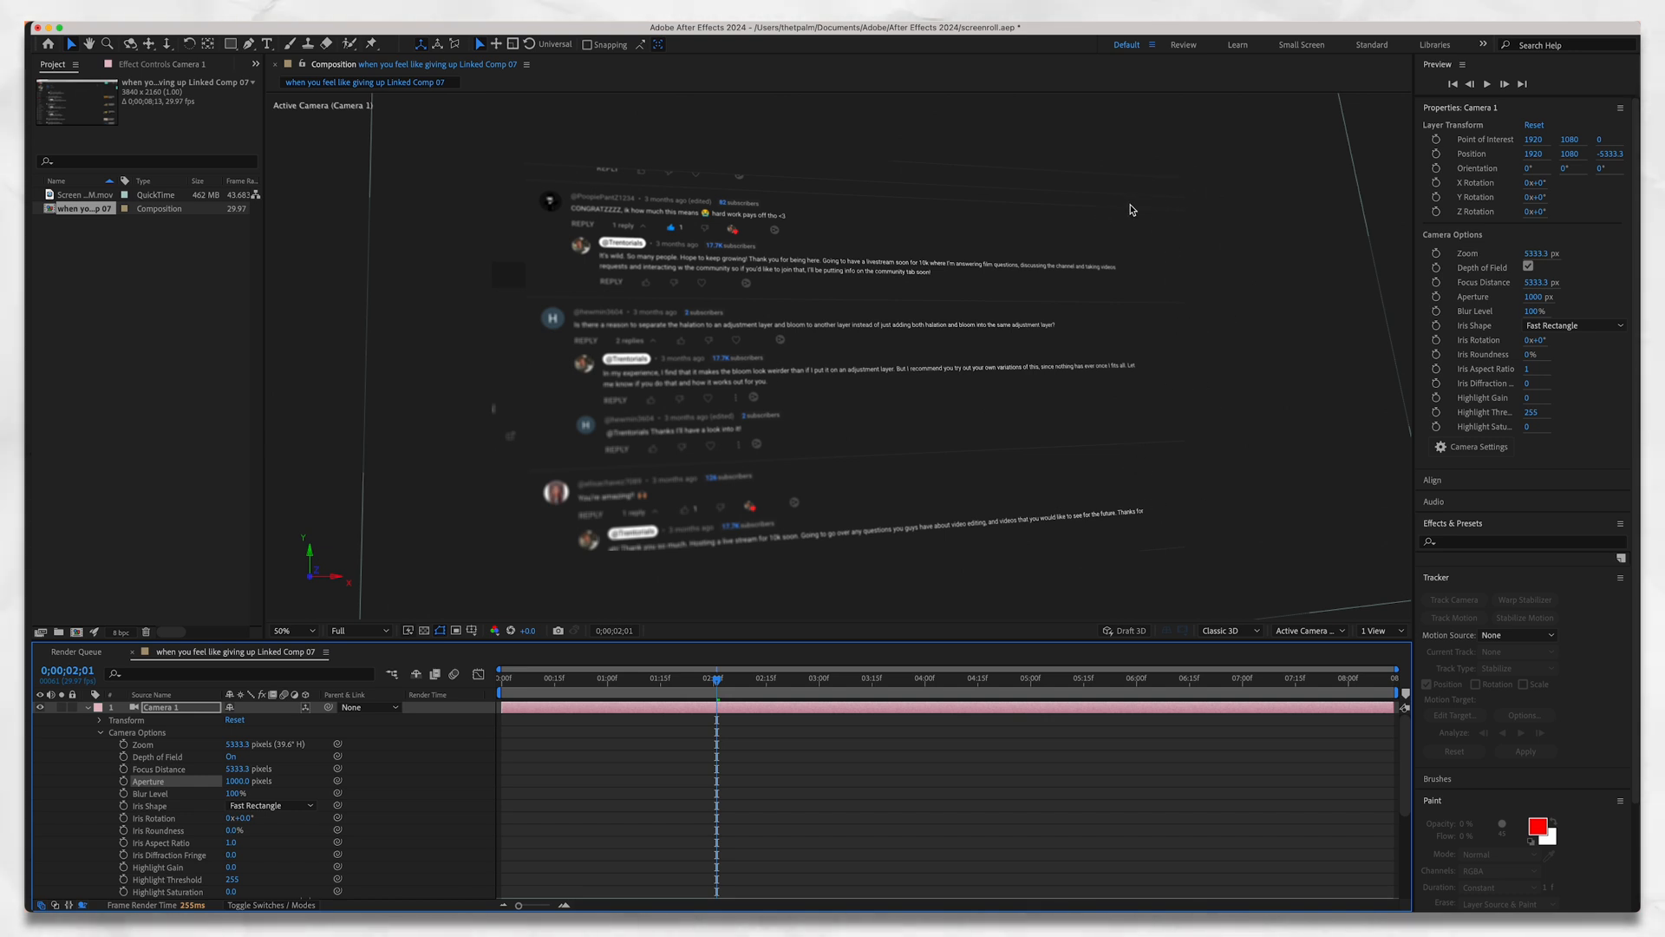
mouse_move(1136, 264)
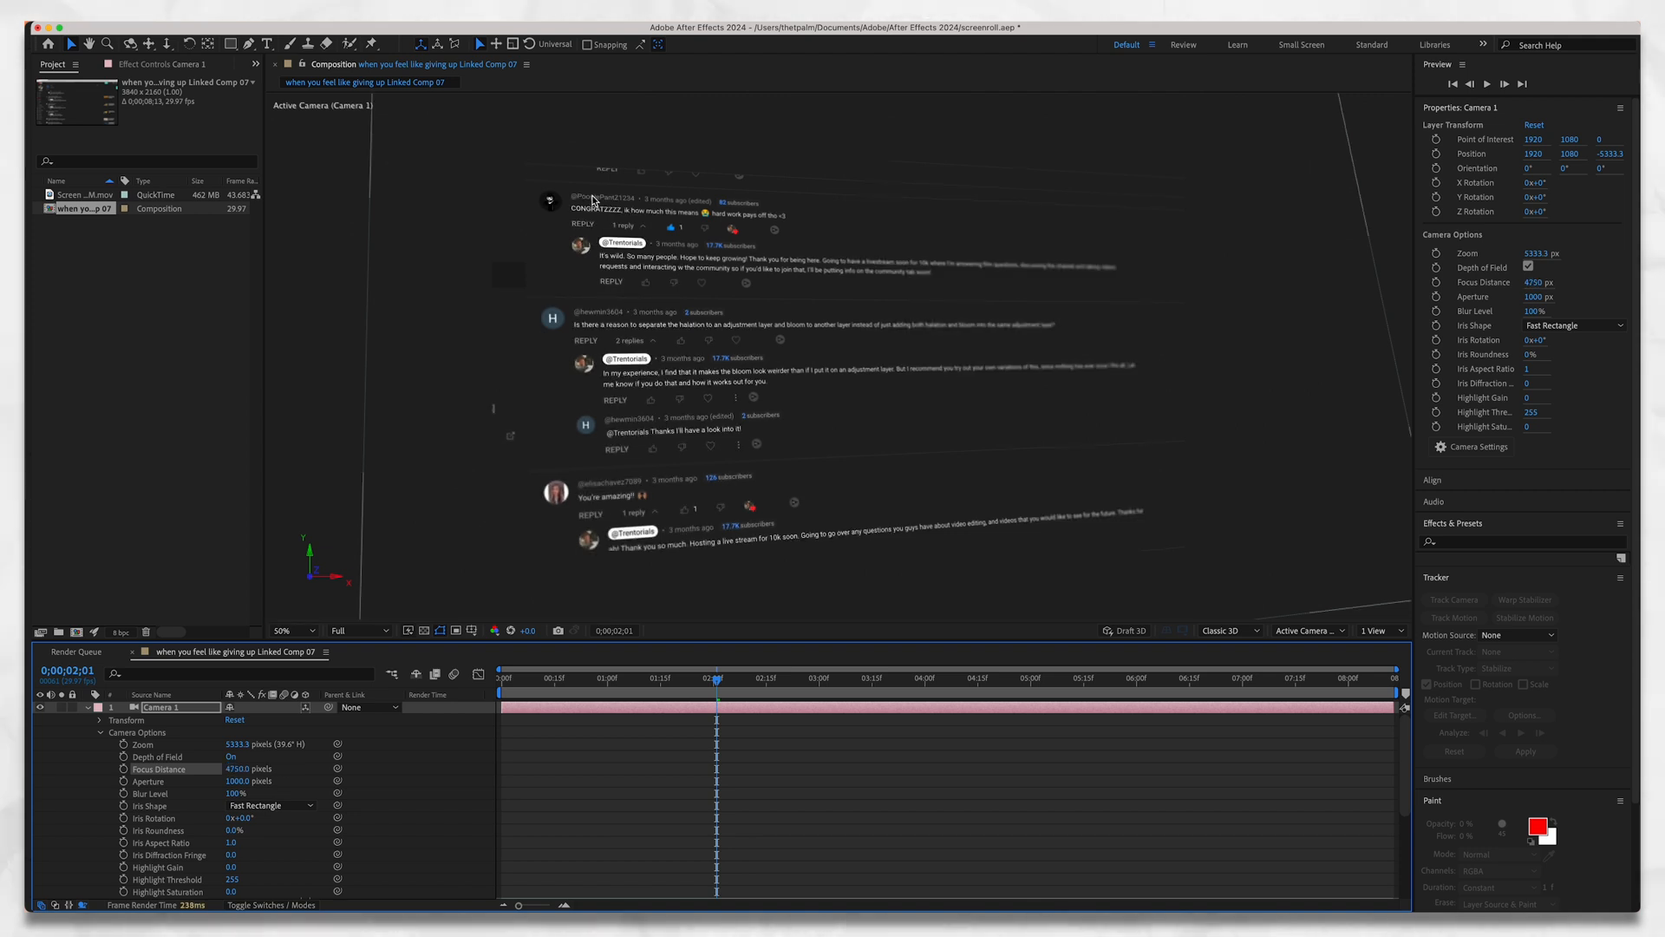
mouse_move(633, 289)
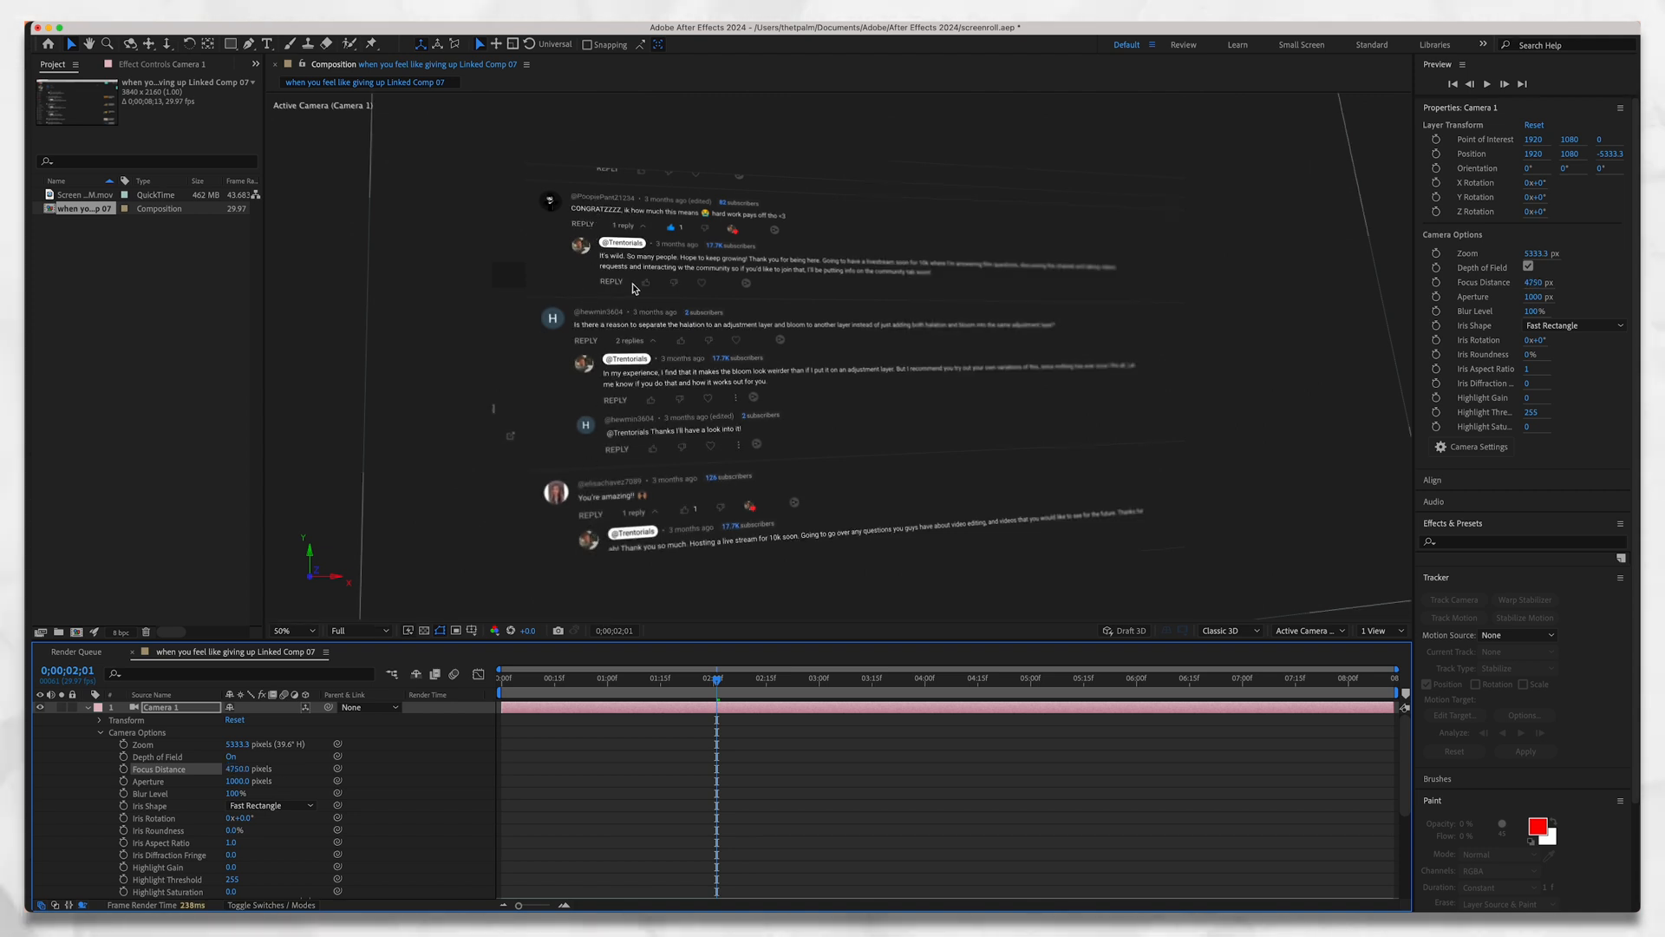
mouse_move(628, 732)
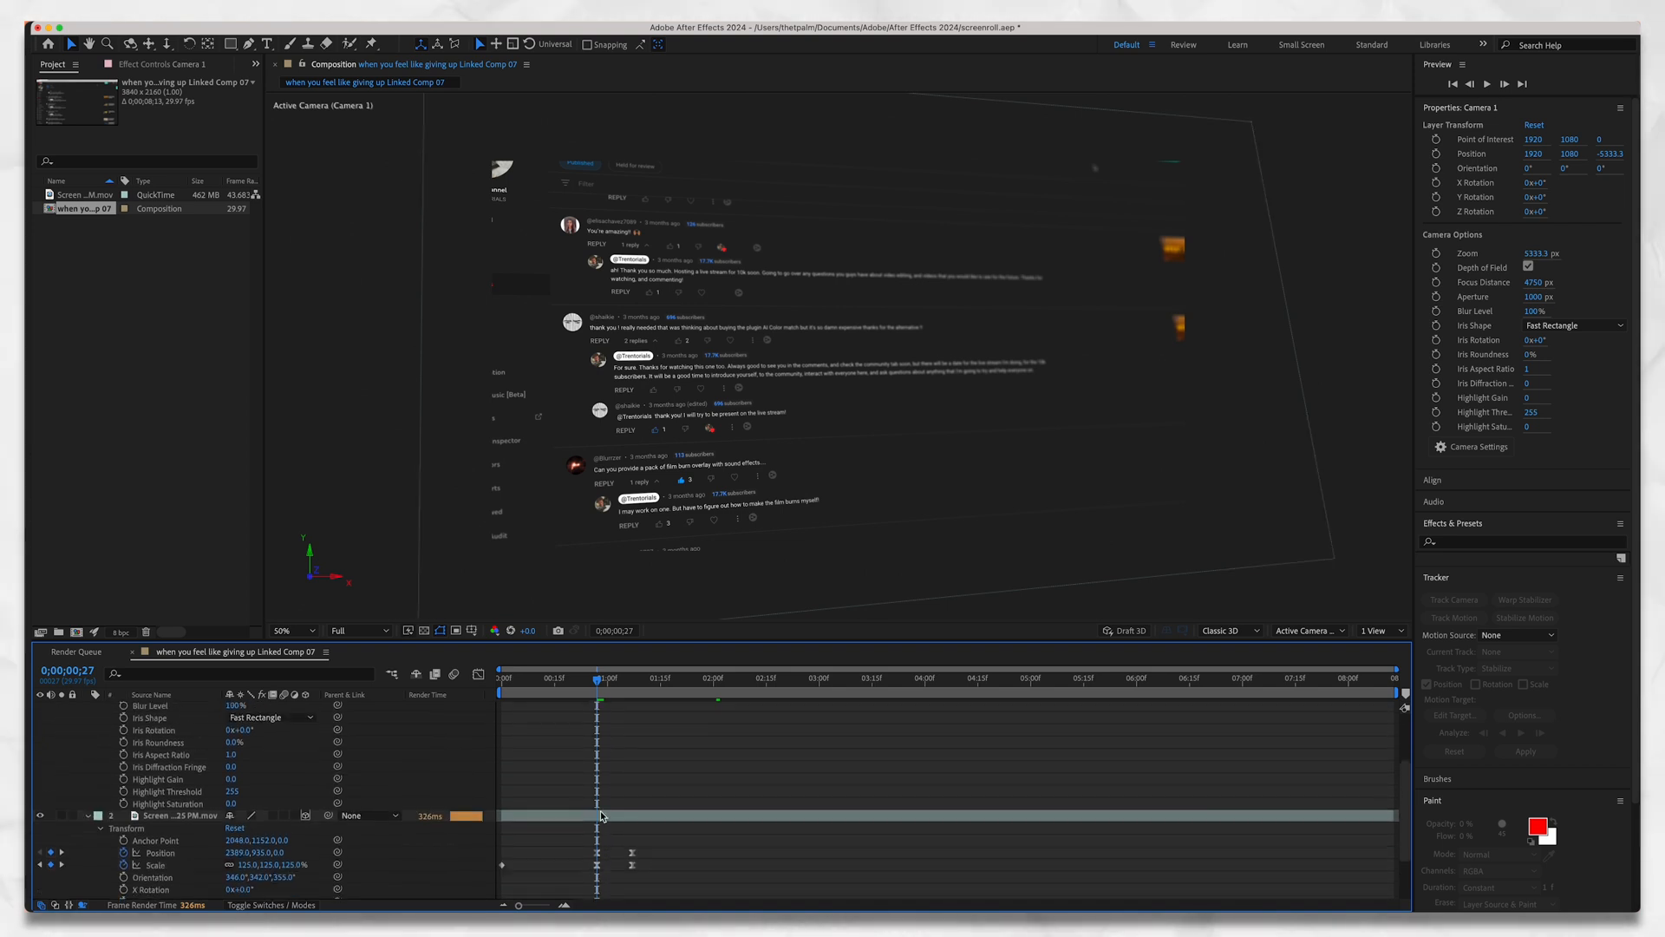
At the zoom's start frame, keyframe Focus Distance 4750 and Aperture 1000 on Camera 1.
click(160, 708)
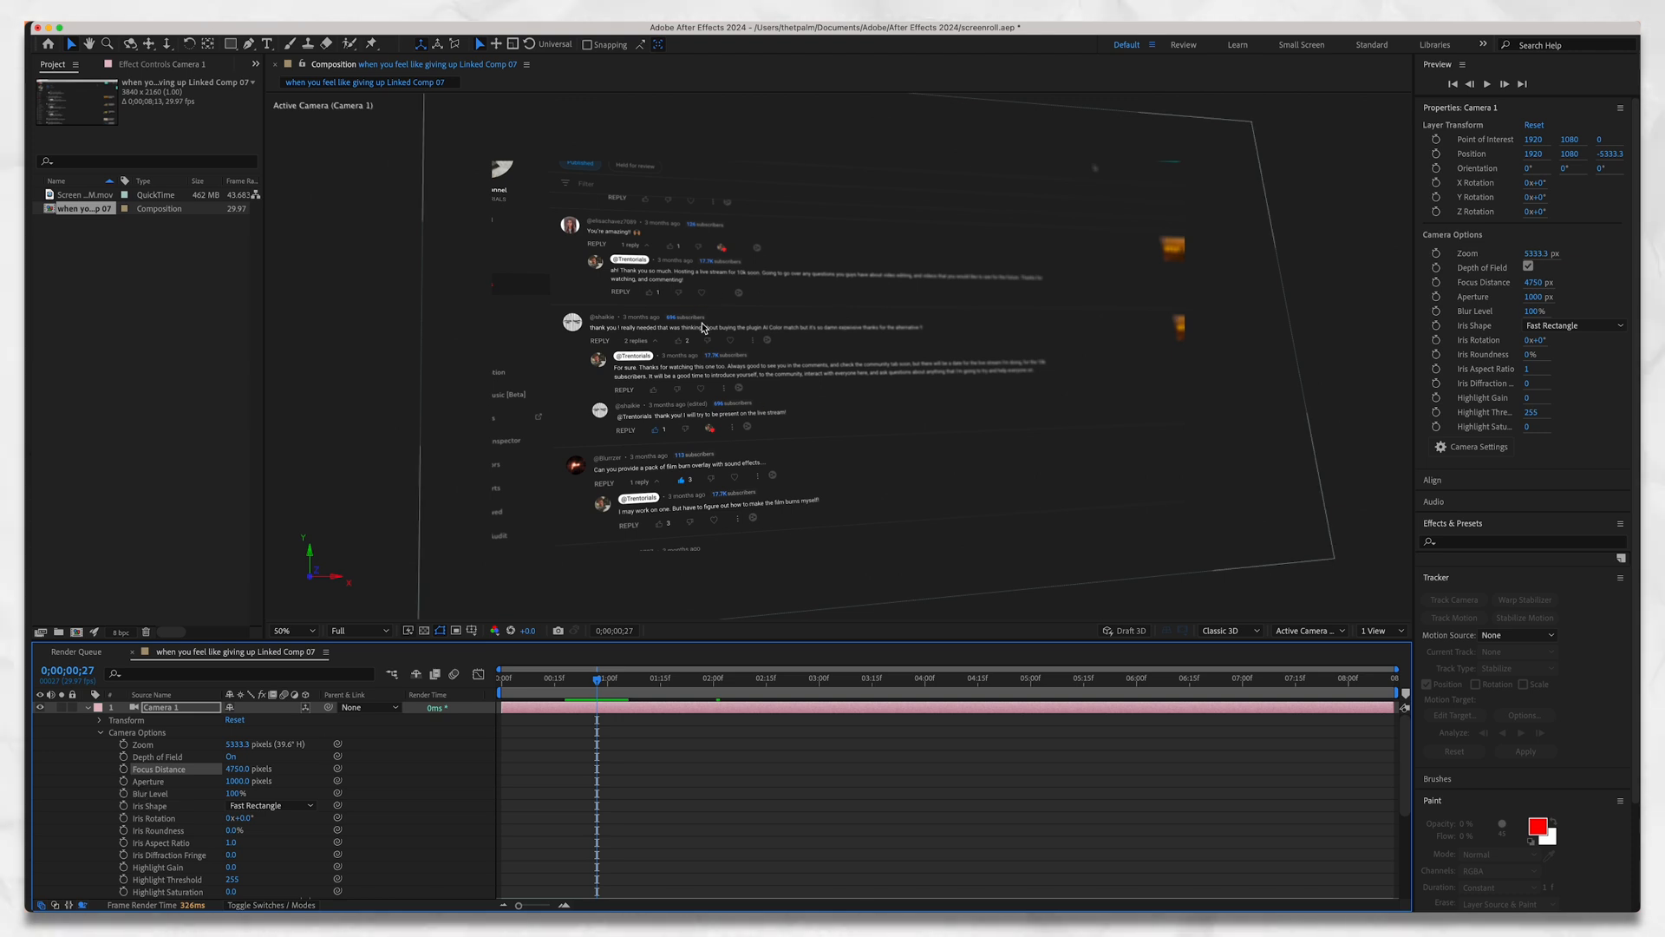
mouse_move(704, 376)
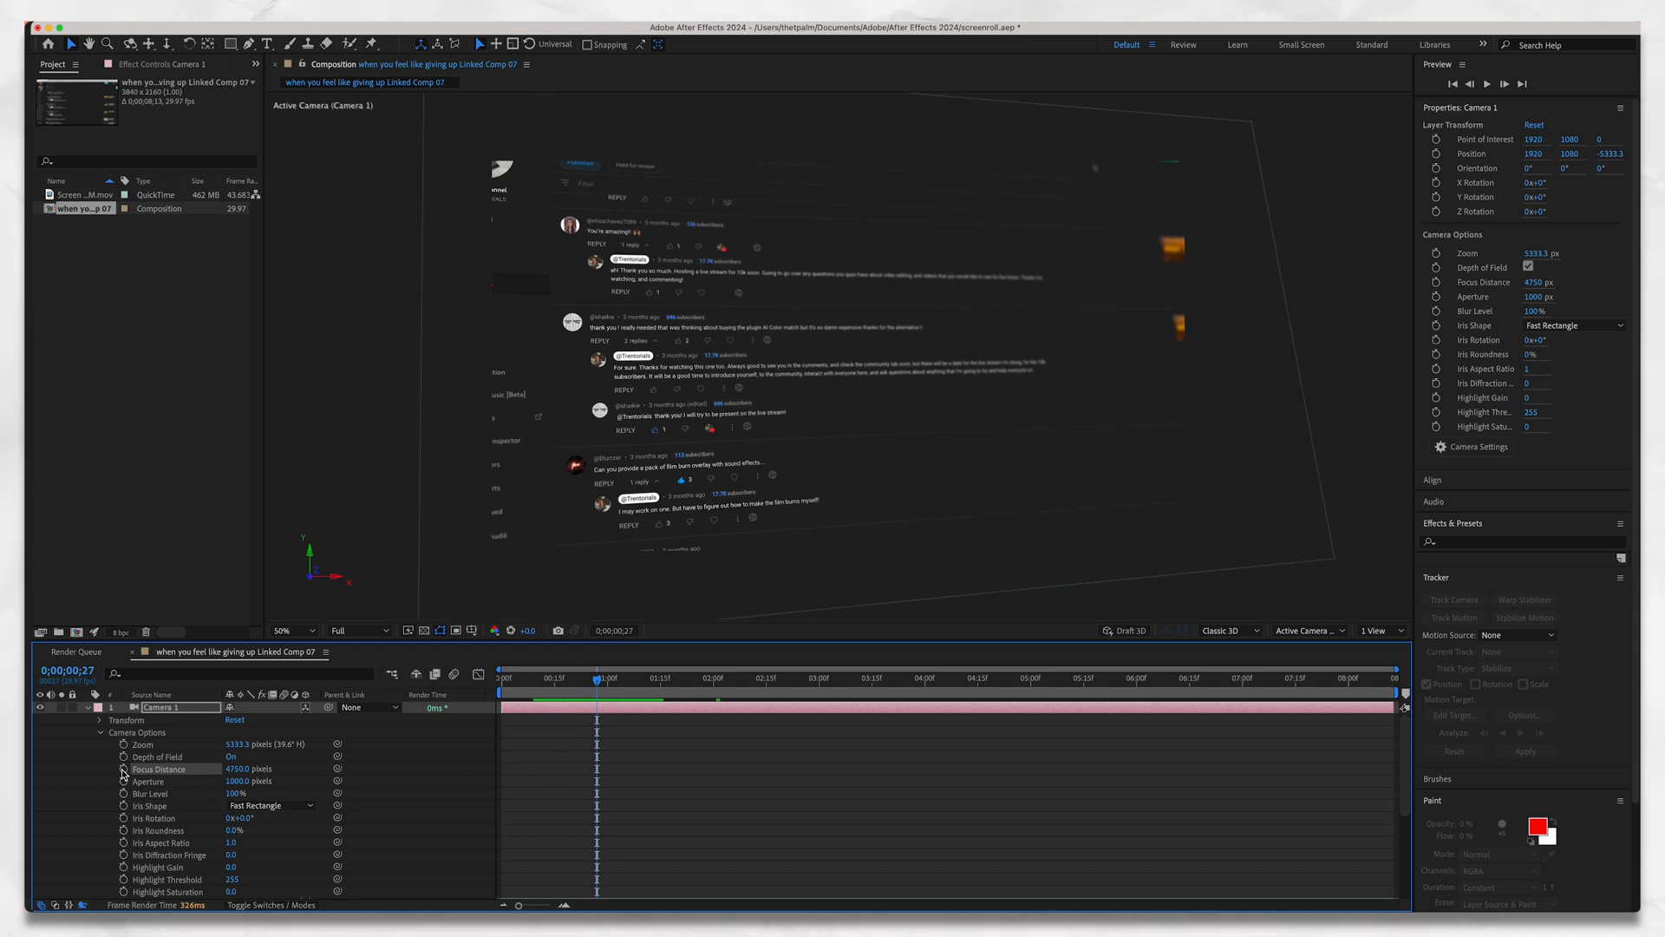
click(123, 781)
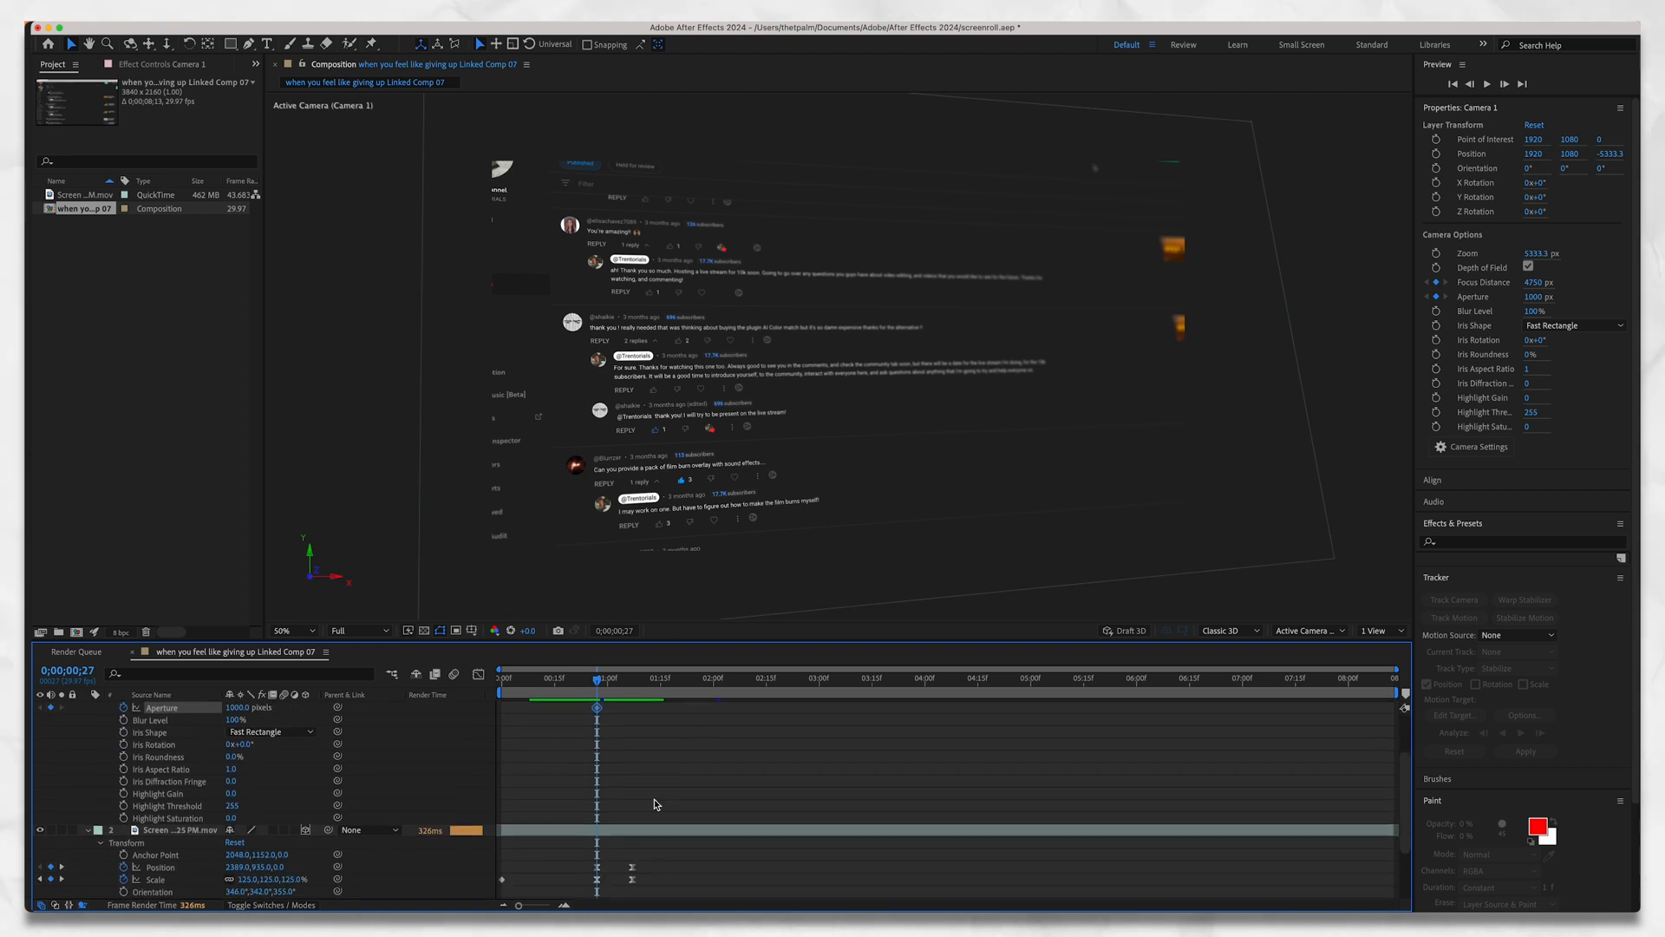
click(631, 678)
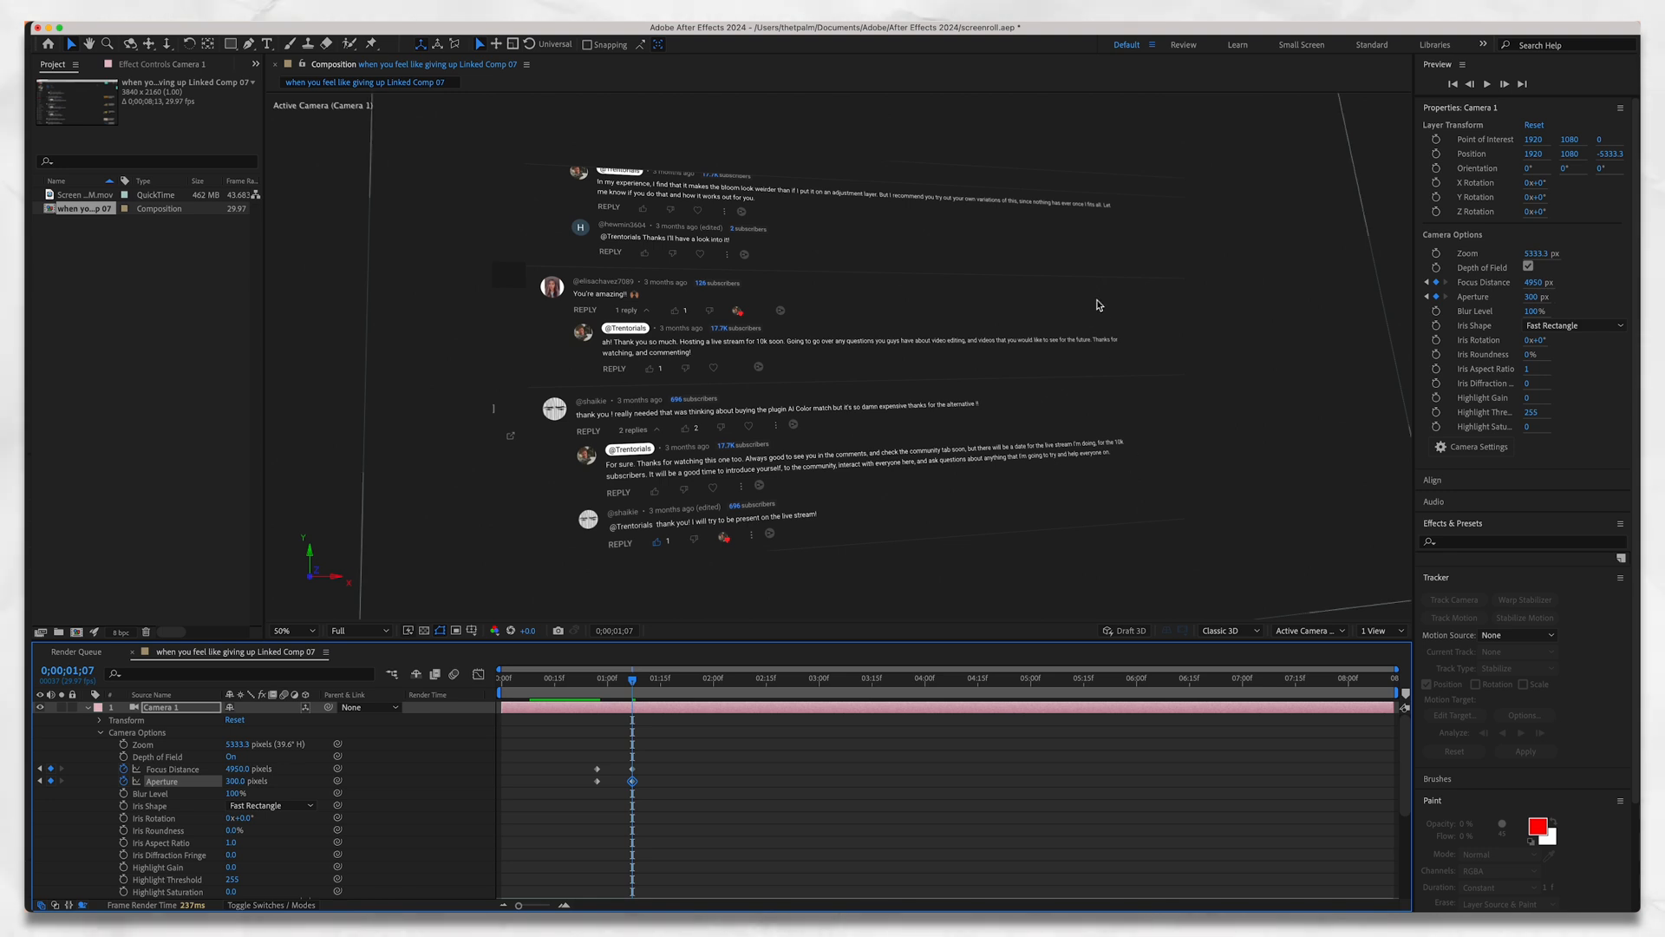
mouse_move(835, 406)
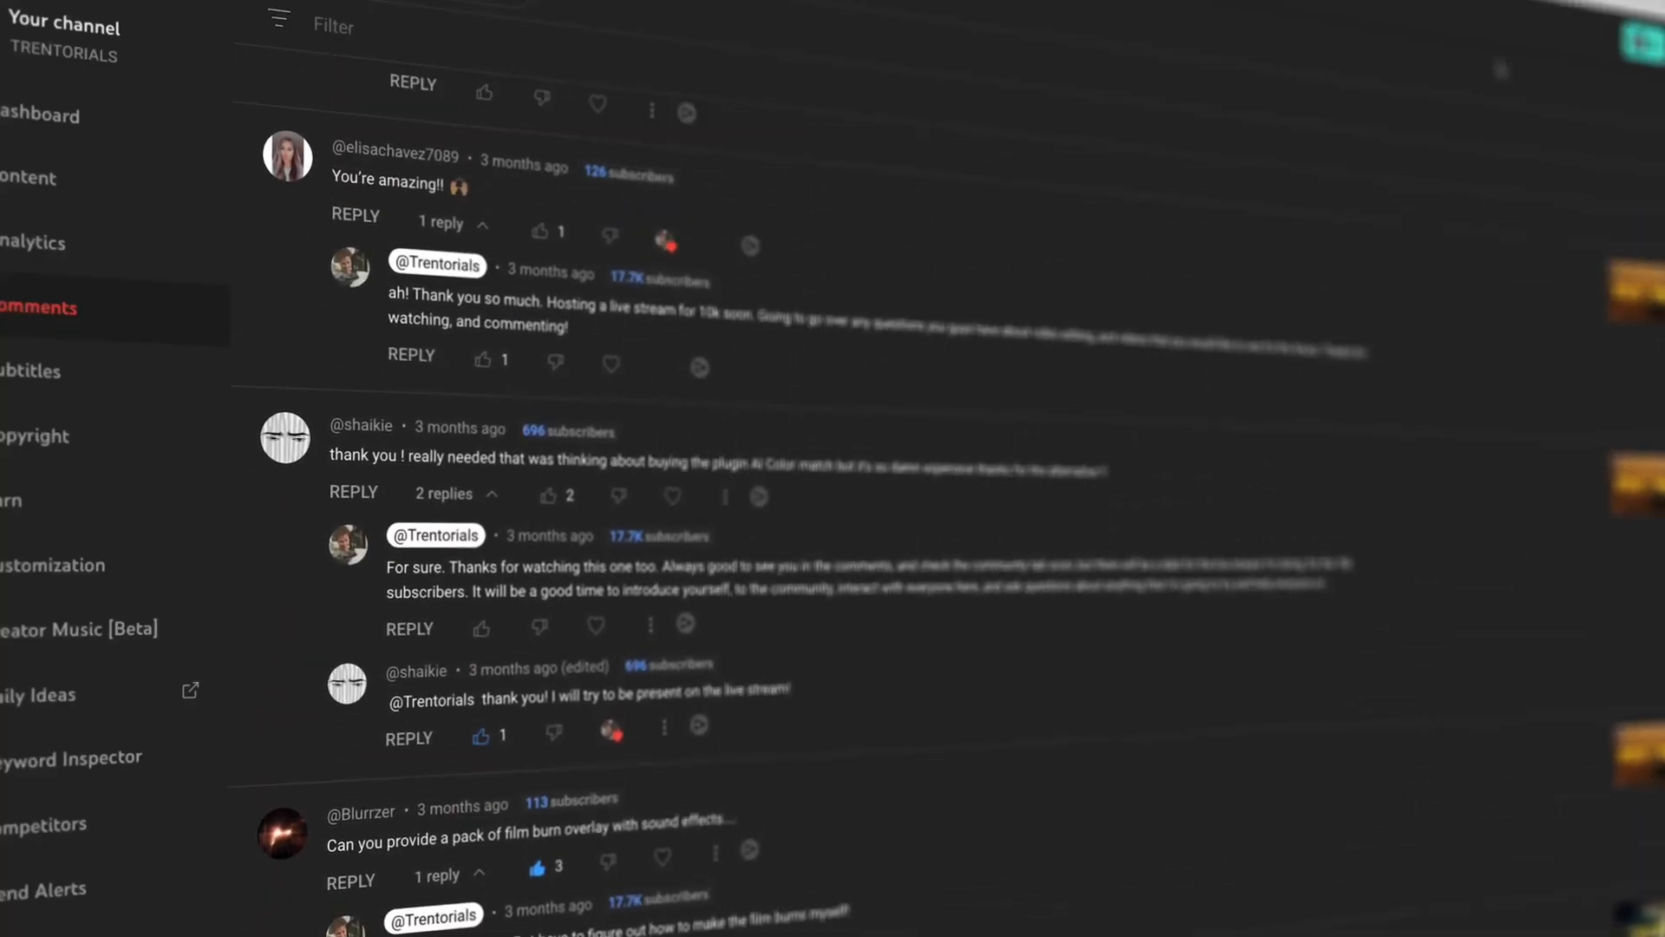
Scroll the timeline while previewing the depth-of-field focus shift.
scroll(down, 3)
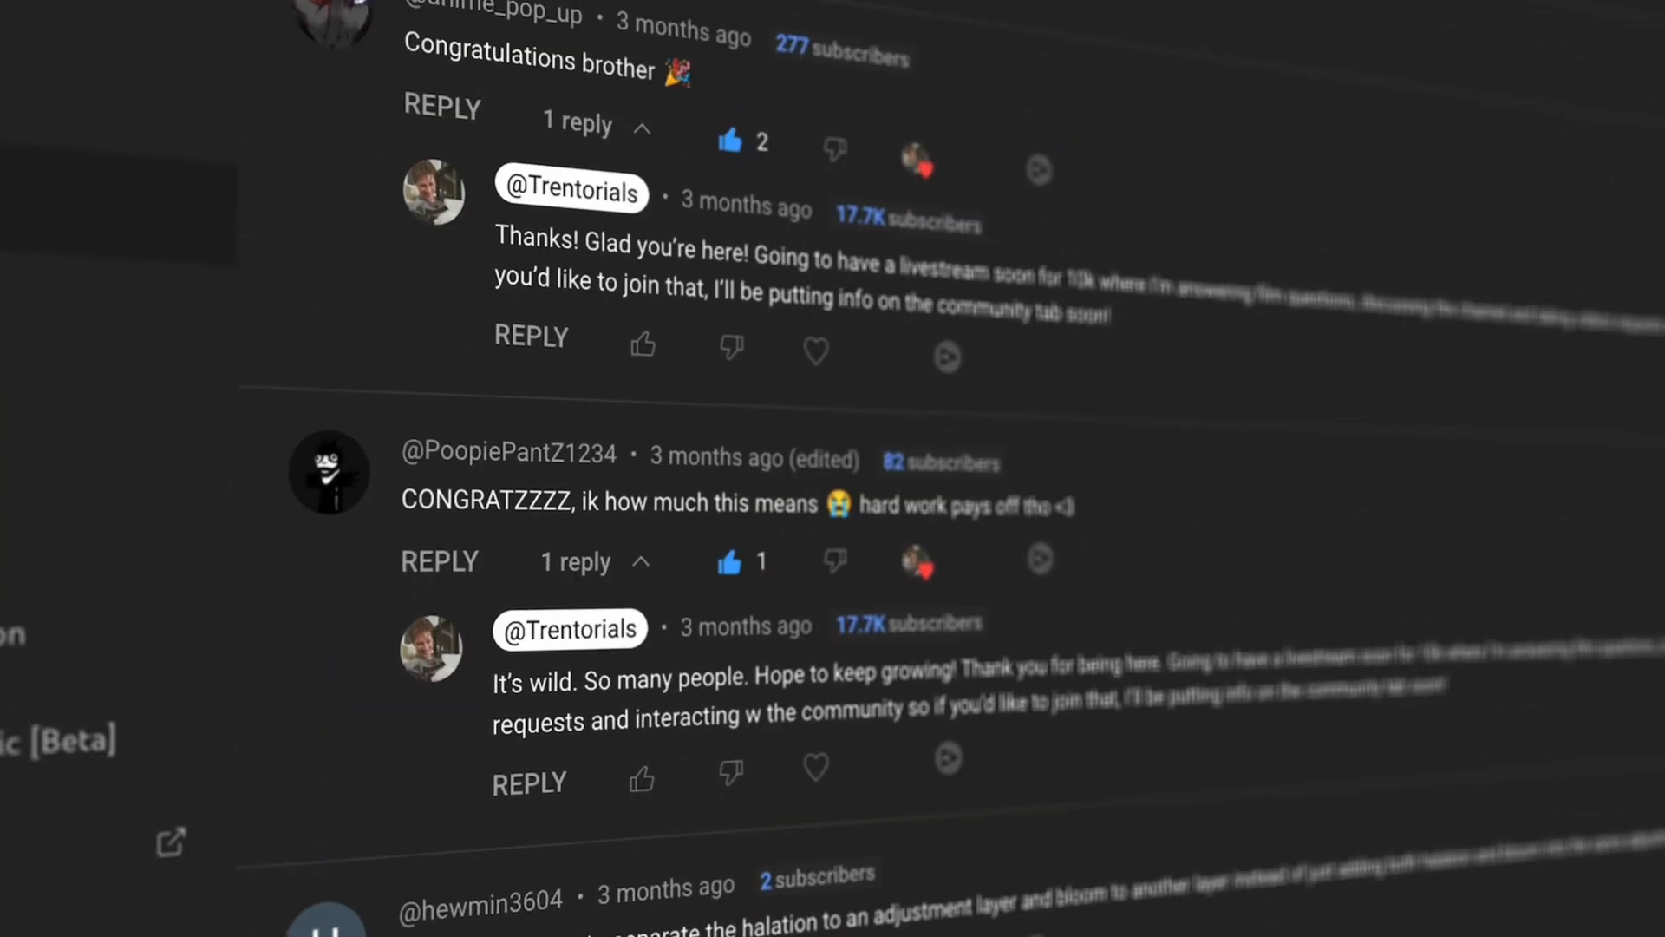